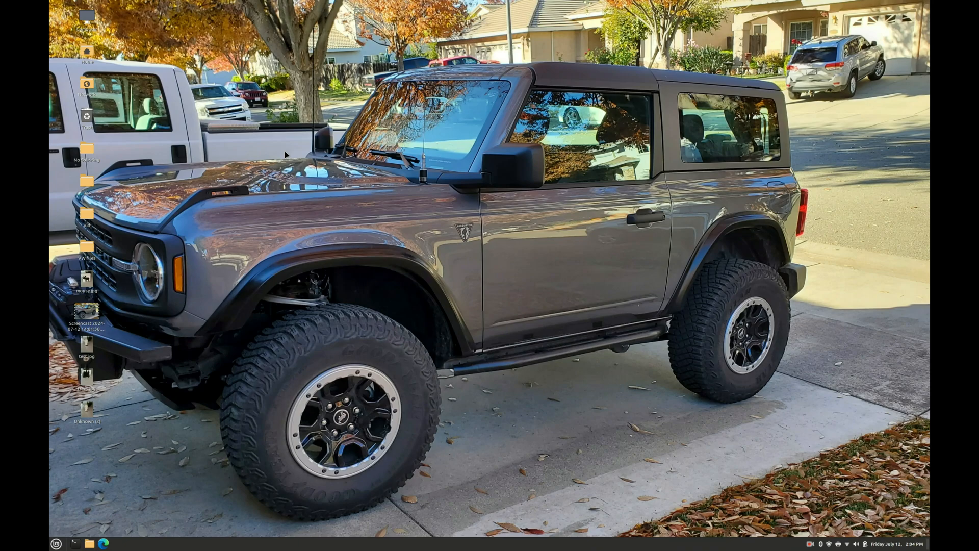
pyautogui.moveTo(248, 343)
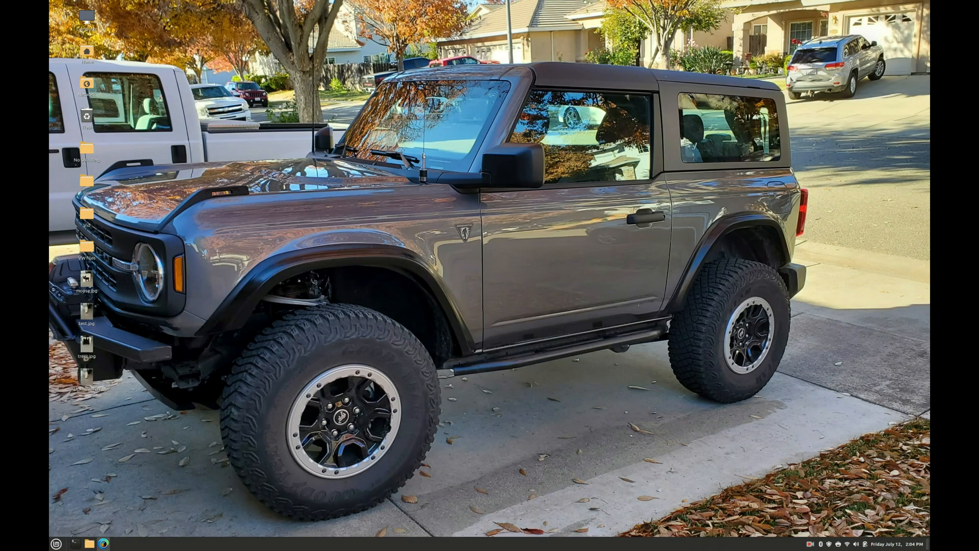
# Step: Launch Edge and search DuckDuckGo for 'bing image creator'
pyautogui.click(101, 543)
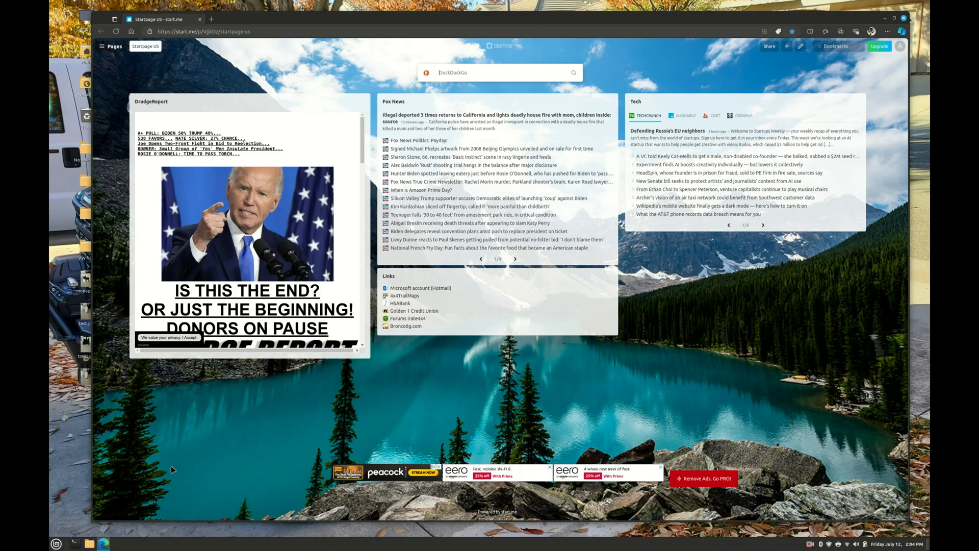
pyautogui.click(499, 72)
pyautogui.write('bing image')
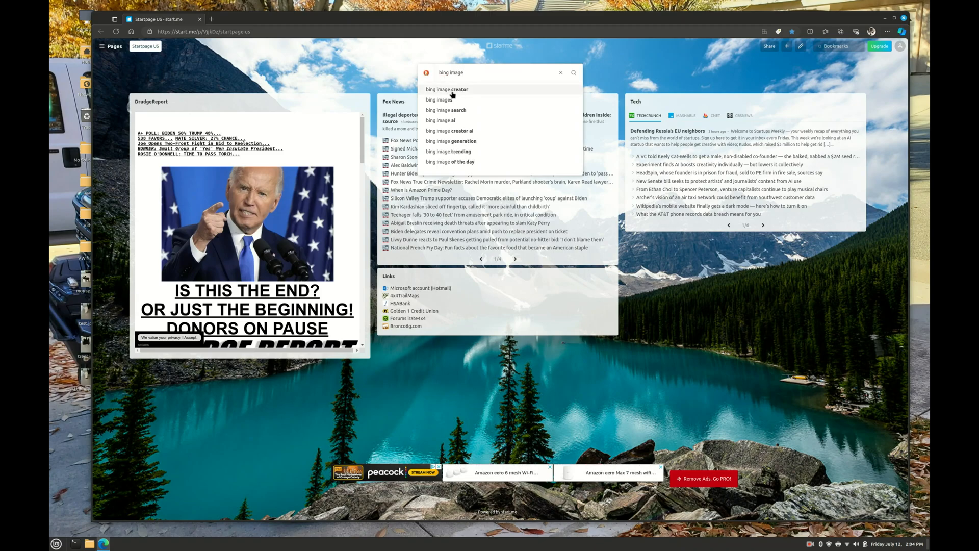
pyautogui.click(447, 89)
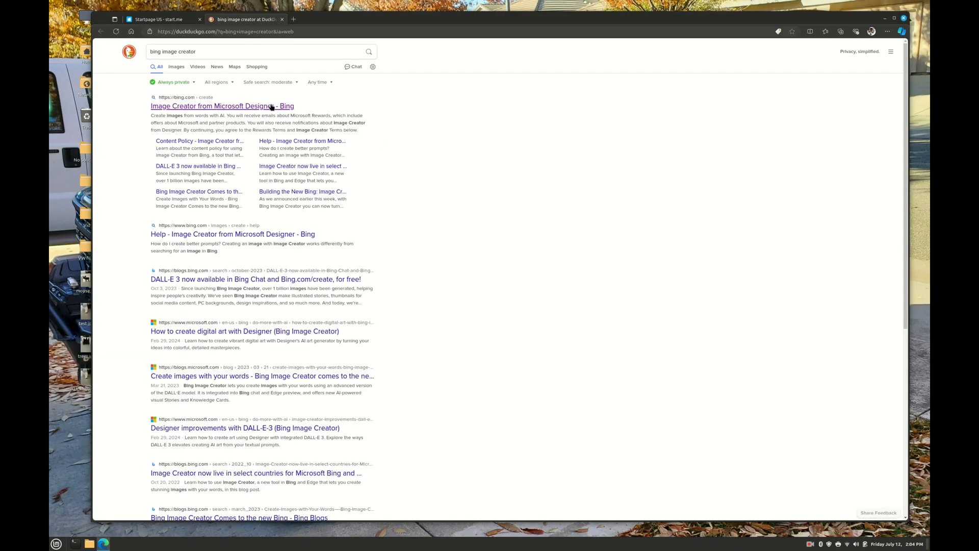
# Step: Open Bing Image Creator and review the earlier bull moose and Ford logo creations
pyautogui.click(223, 106)
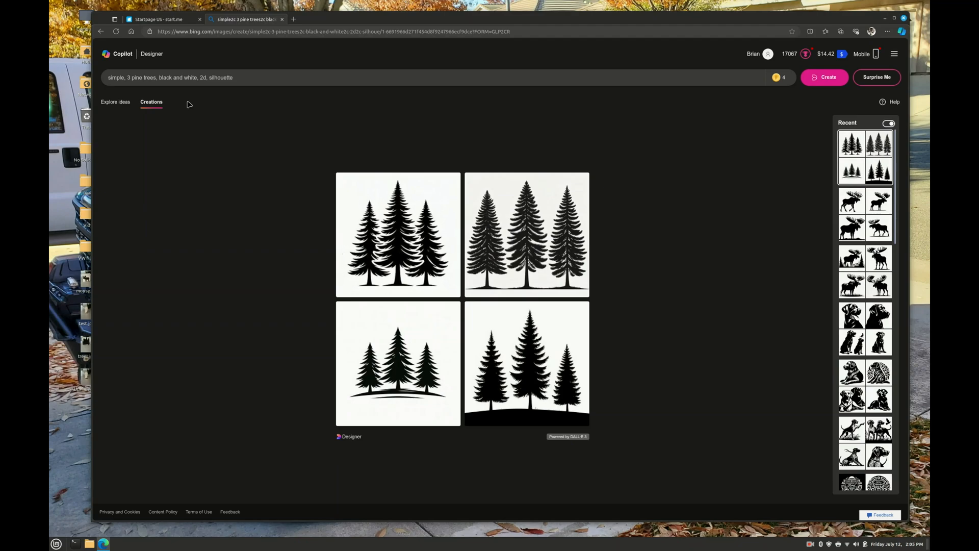
pyautogui.click(250, 78)
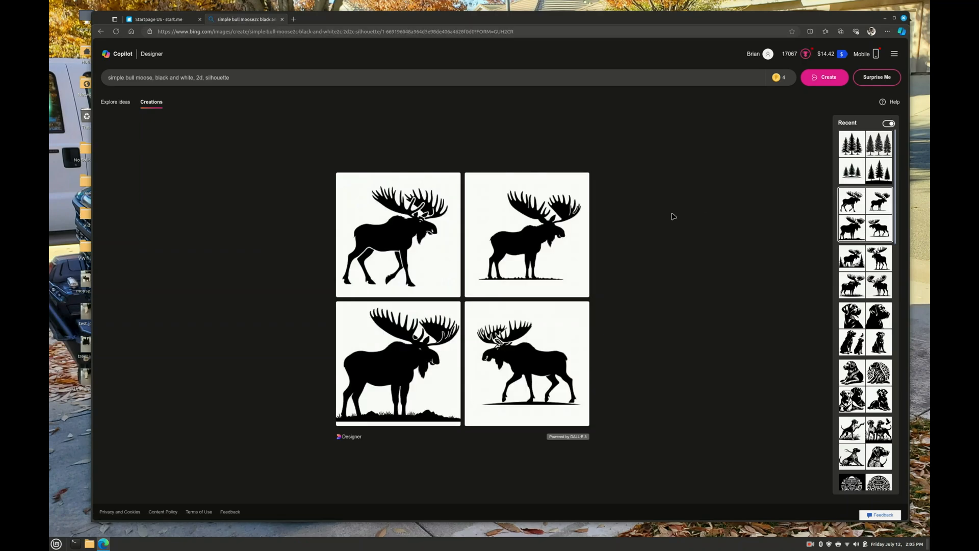
pyautogui.moveTo(212, 92)
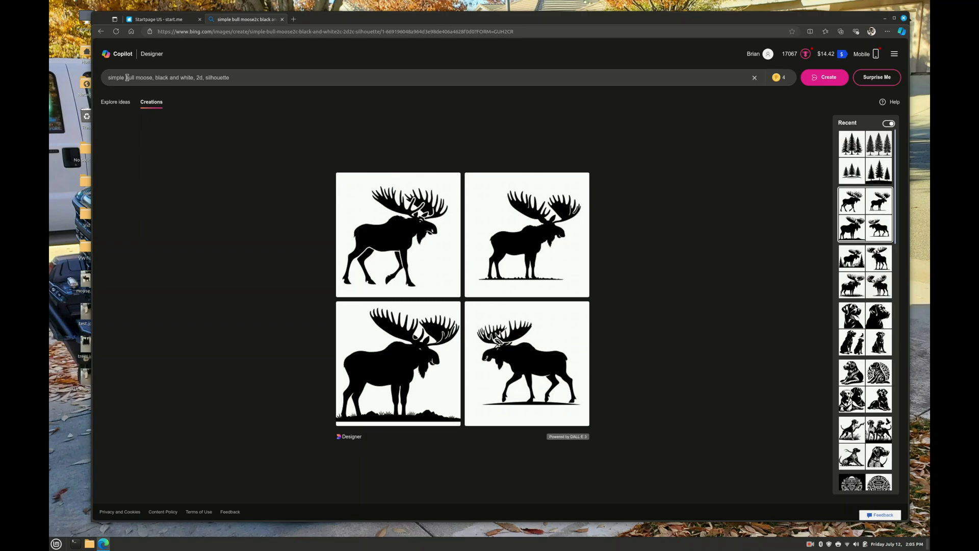
pyautogui.doubleClick(137, 77)
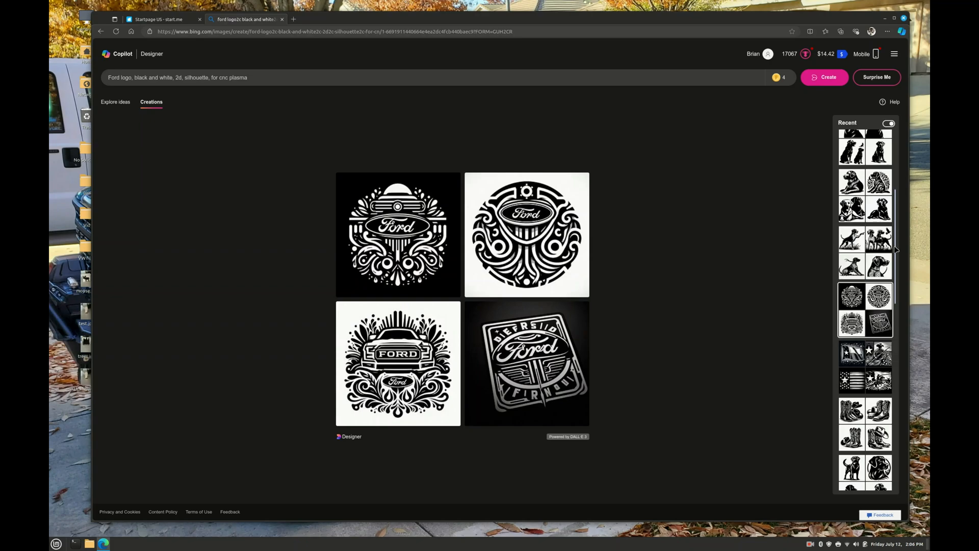
# Step: Reopen the bull moose set and view the standing moose silhouette full-size
pyautogui.scroll(-3)
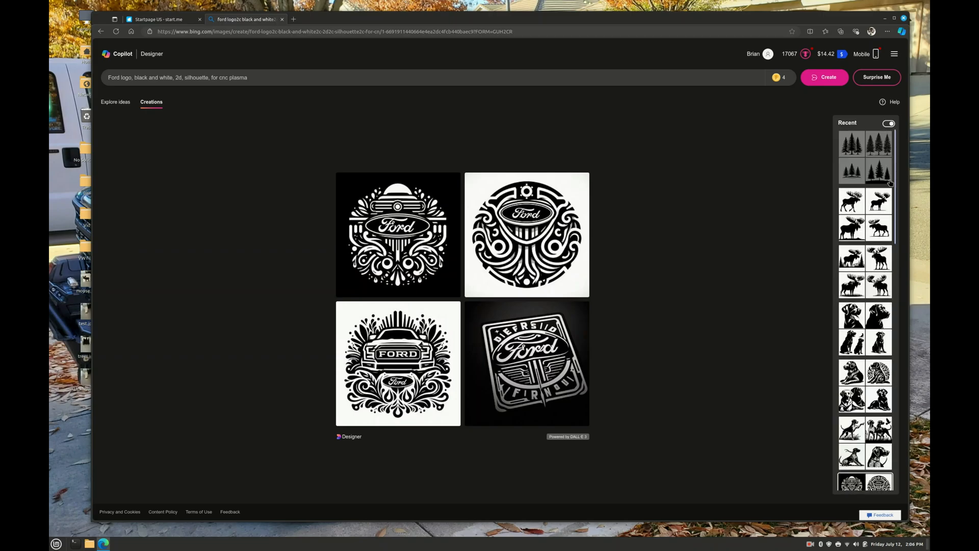
pyautogui.click(850, 199)
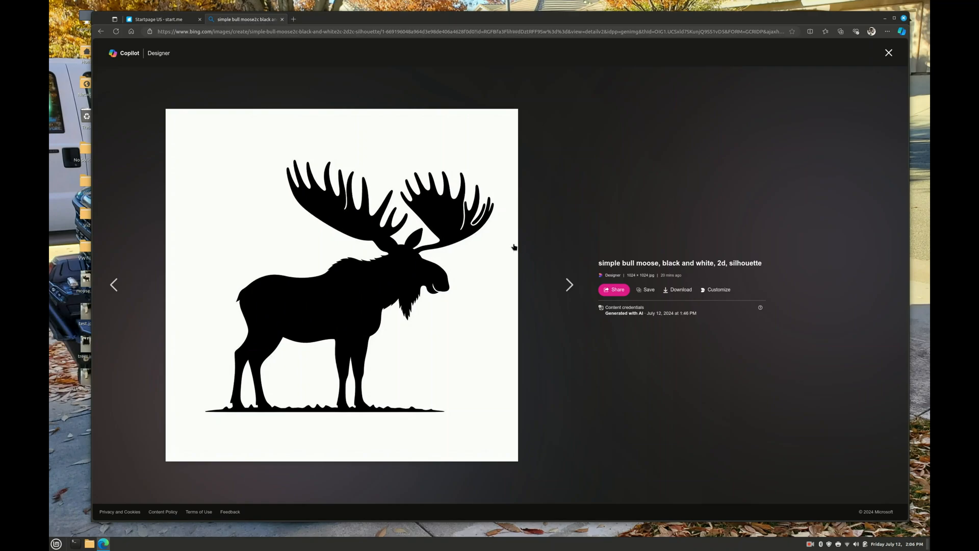
pyautogui.moveTo(476, 226)
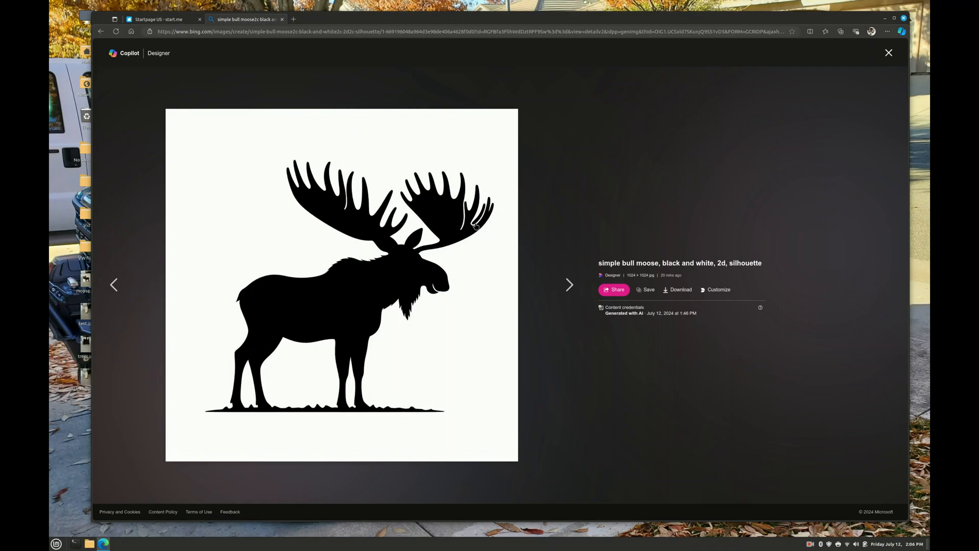
pyautogui.moveTo(471, 227)
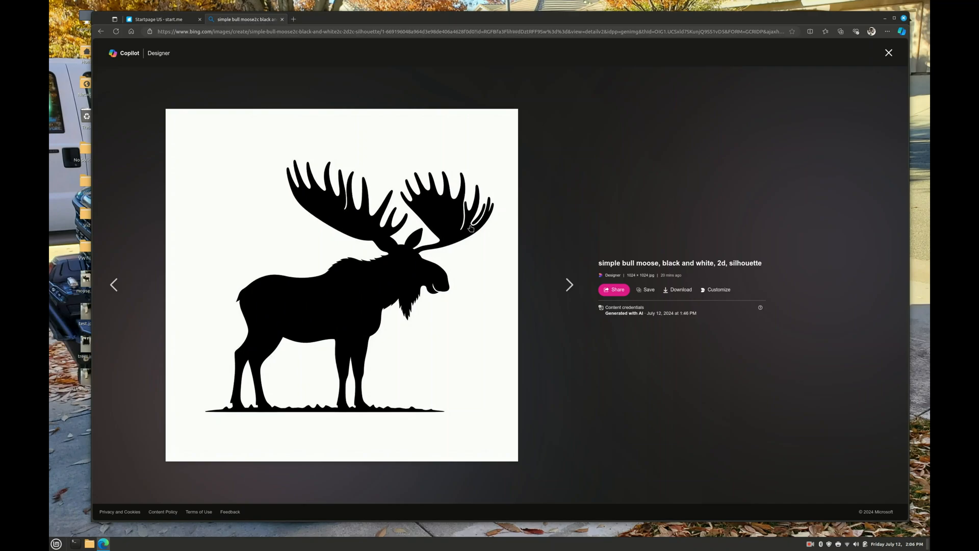
pyautogui.moveTo(478, 218)
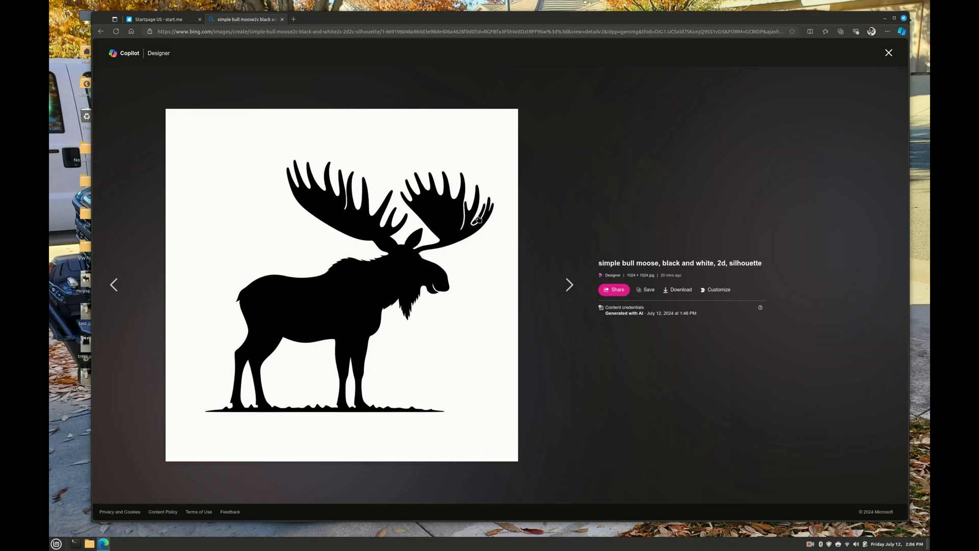
pyautogui.moveTo(478, 222)
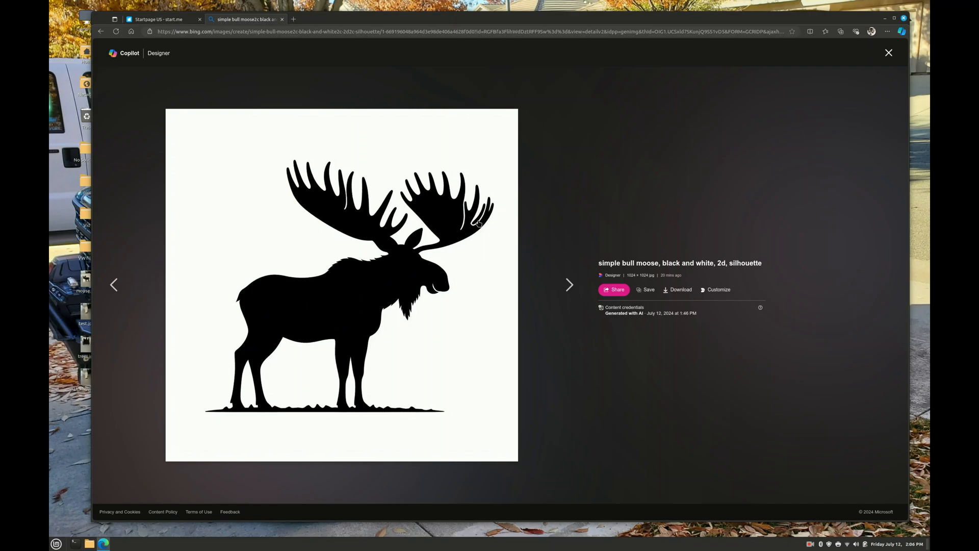
pyautogui.moveTo(489, 211)
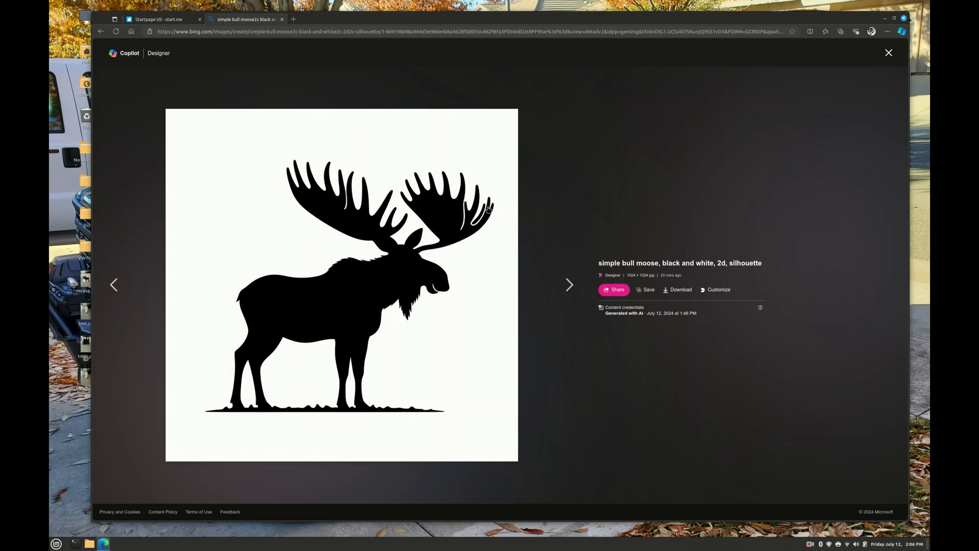
pyautogui.moveTo(889, 53)
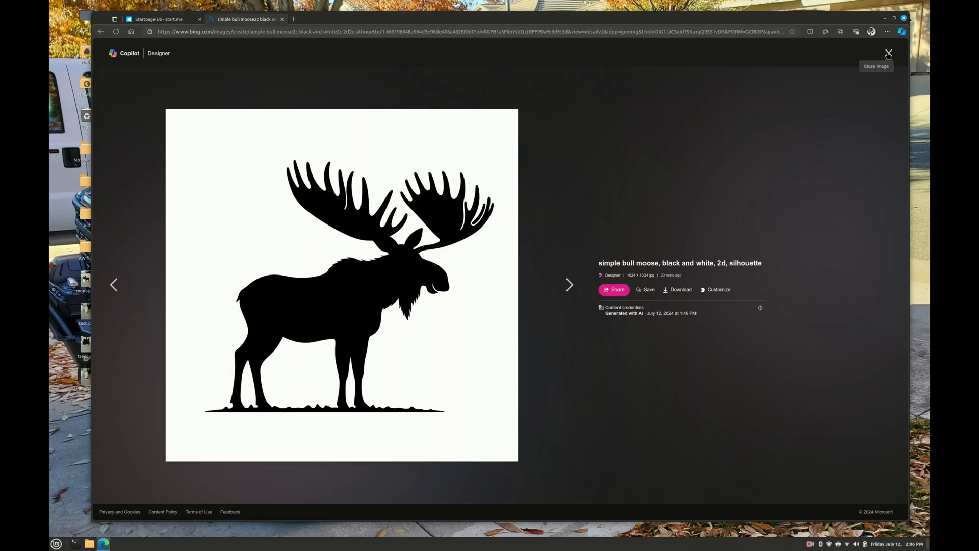
# Step: Replace 'bull moose' with 'corvette' in the prompt and generate new images
pyautogui.click(888, 52)
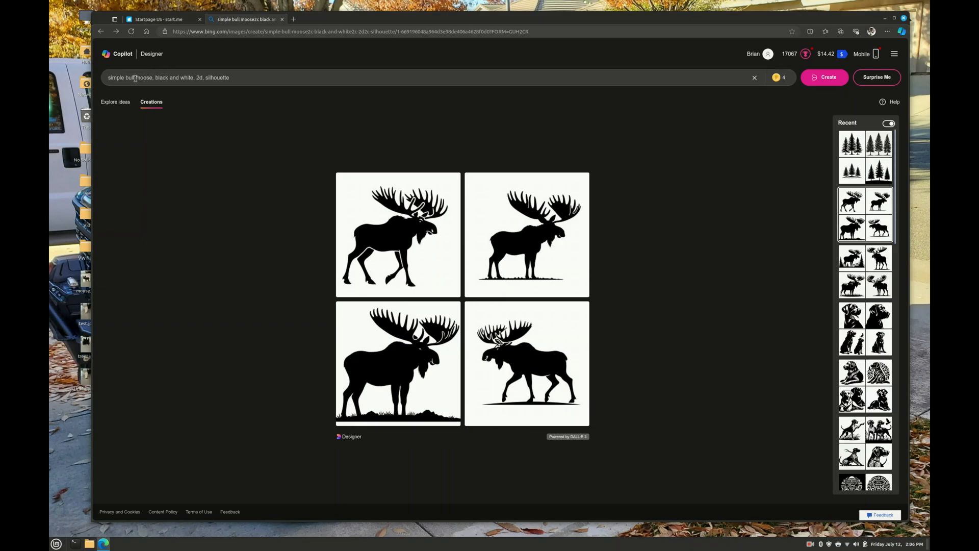
pyautogui.doubleClick(137, 77)
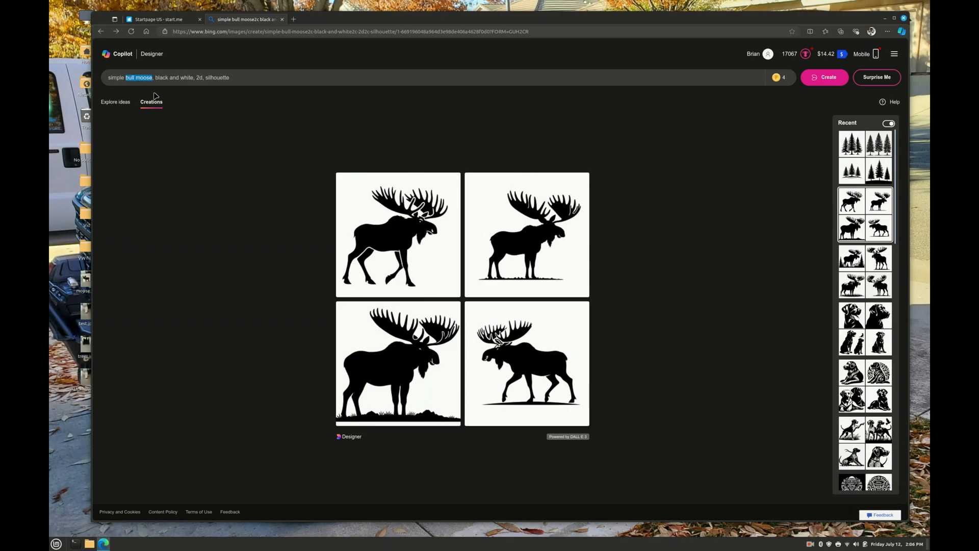
pyautogui.write('cow')
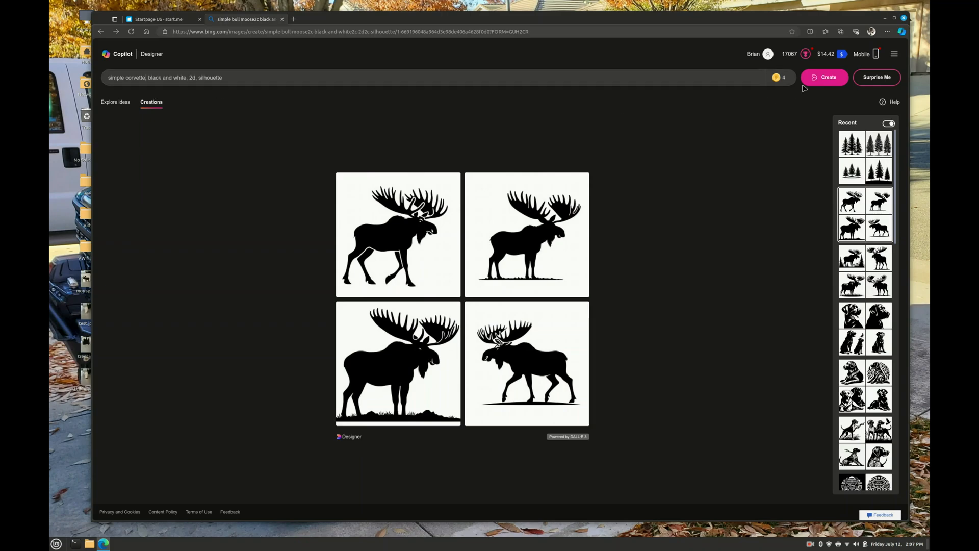
pyautogui.click(824, 77)
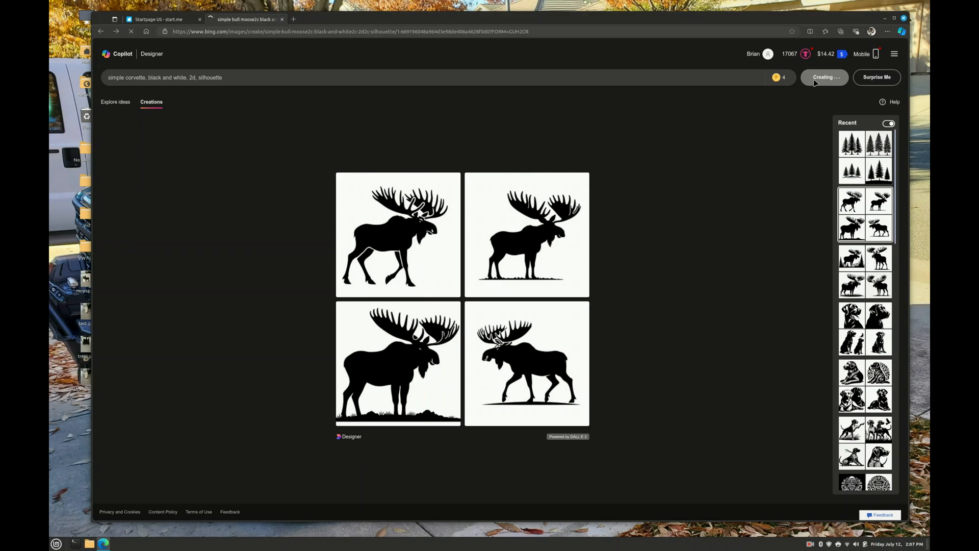
# Step: Let the four corvette silhouettes finish generating, then close the preview
pyautogui.click(823, 77)
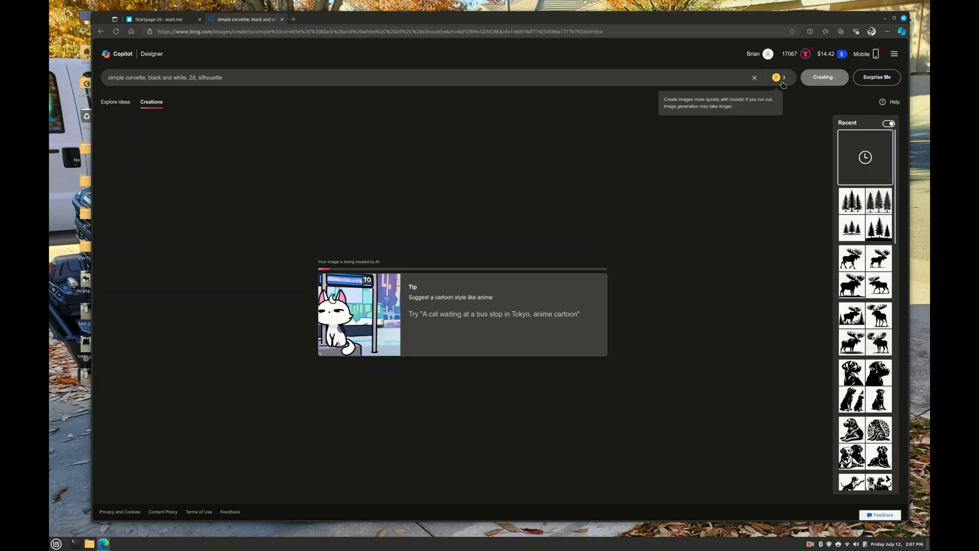
pyautogui.moveTo(813, 112)
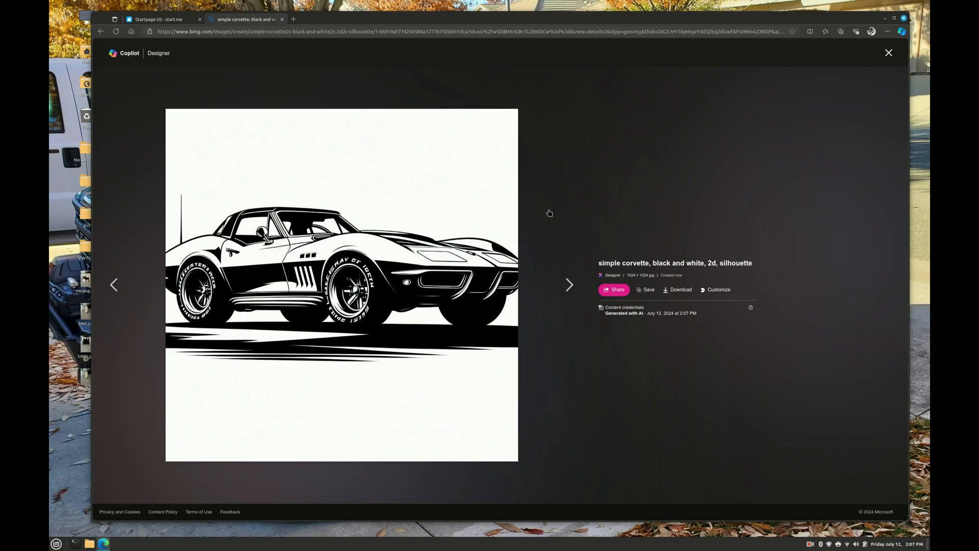
pyautogui.moveTo(887, 55)
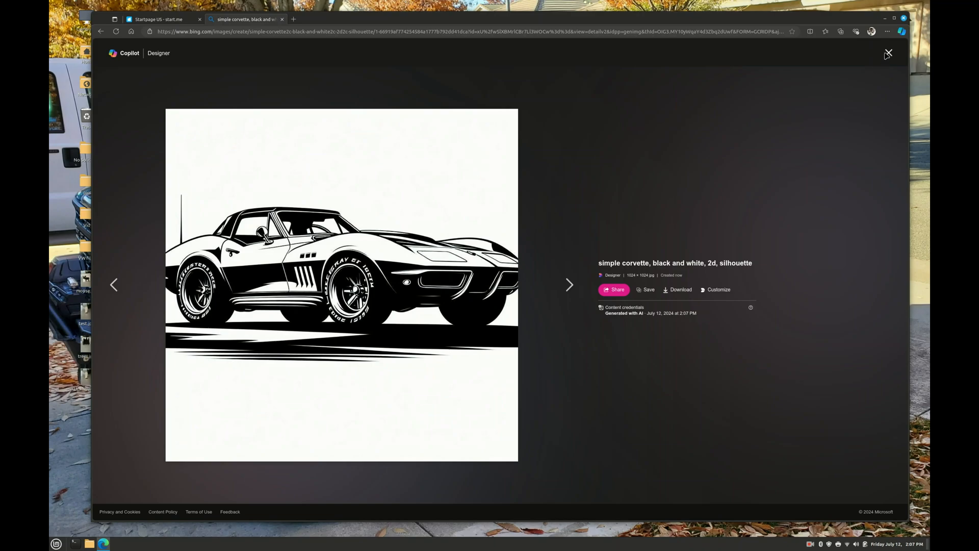
pyautogui.click(888, 54)
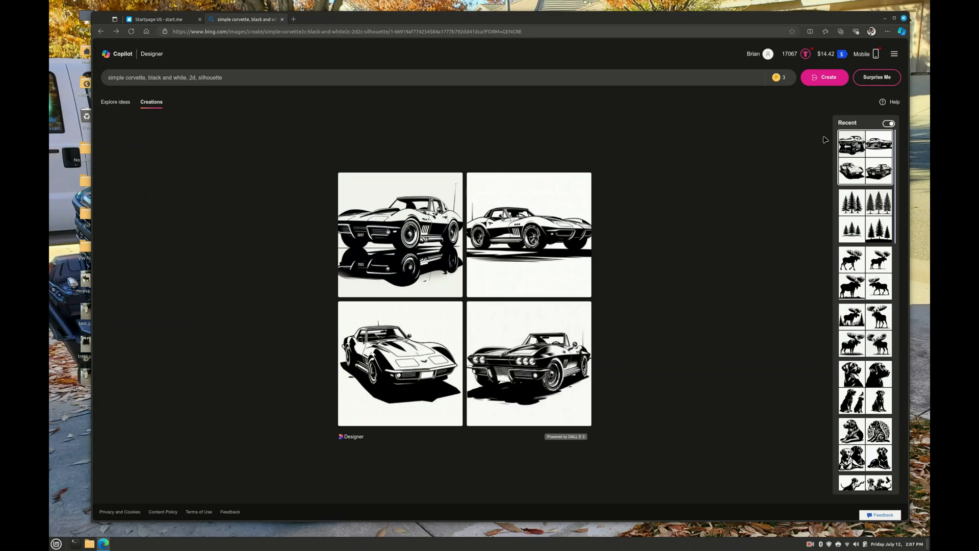
pyautogui.moveTo(865, 387)
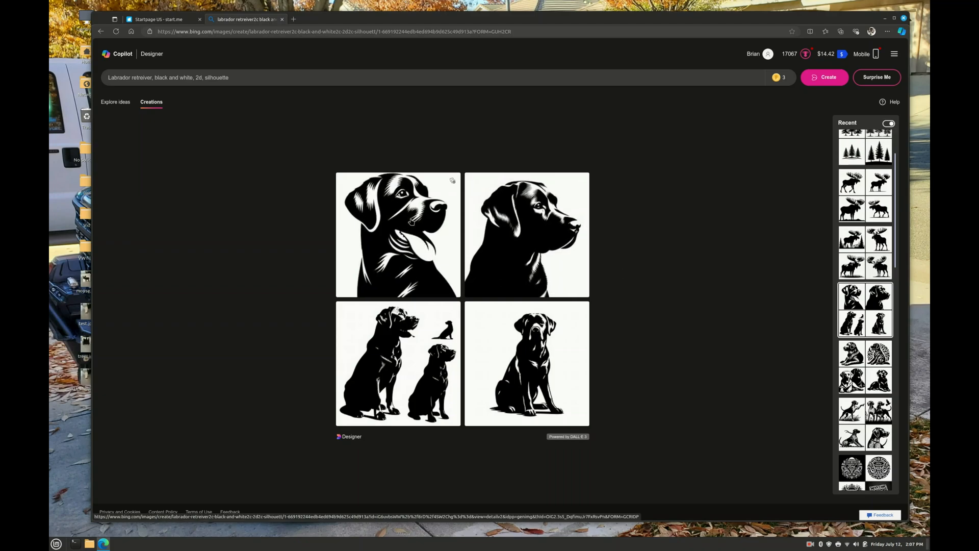
# Step: Close the labrador image and download the simple bull moose silhouette JPEG
pyautogui.click(397, 234)
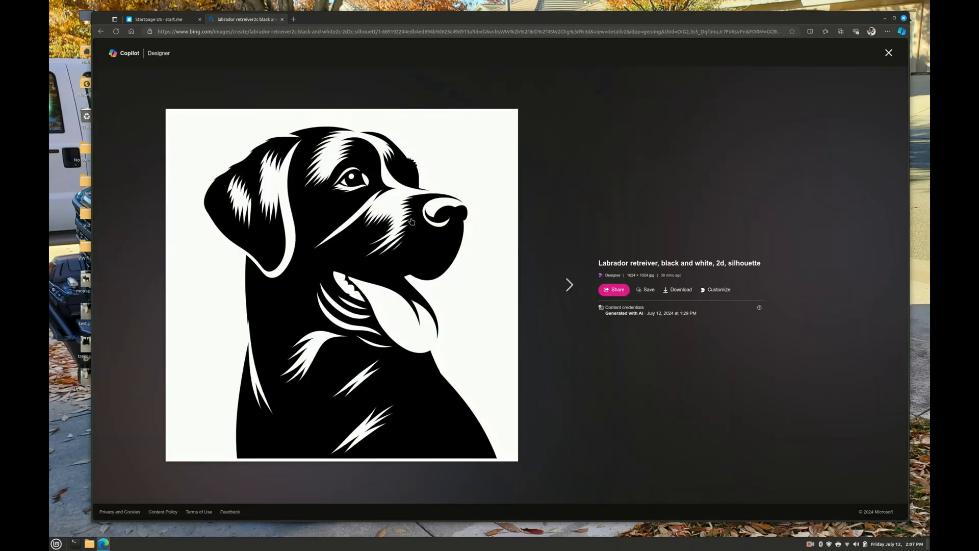
pyautogui.moveTo(415, 290)
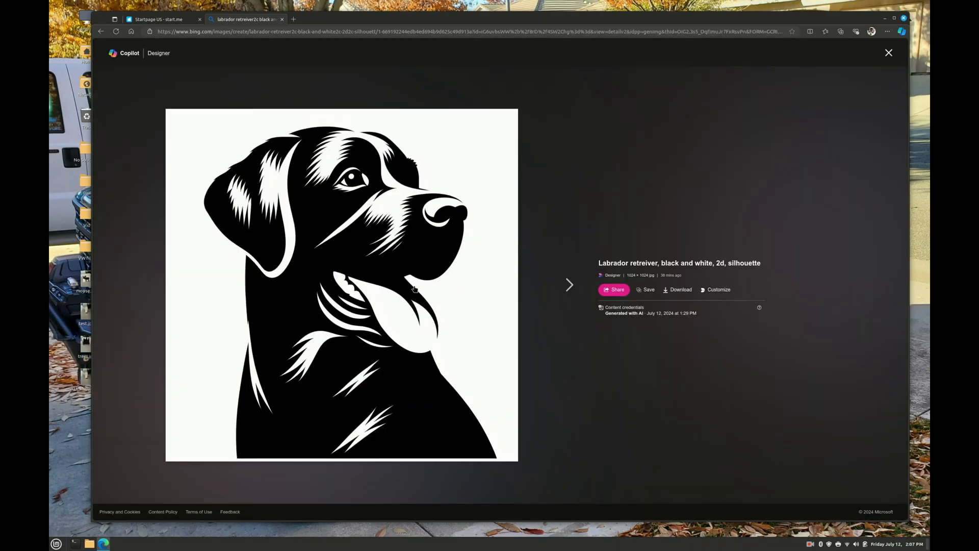
pyautogui.moveTo(429, 328)
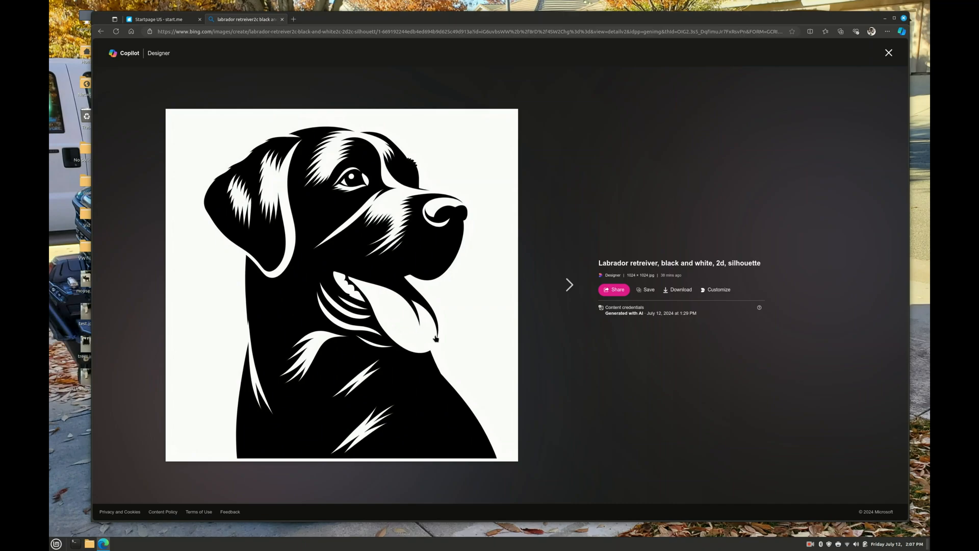
pyautogui.moveTo(445, 298)
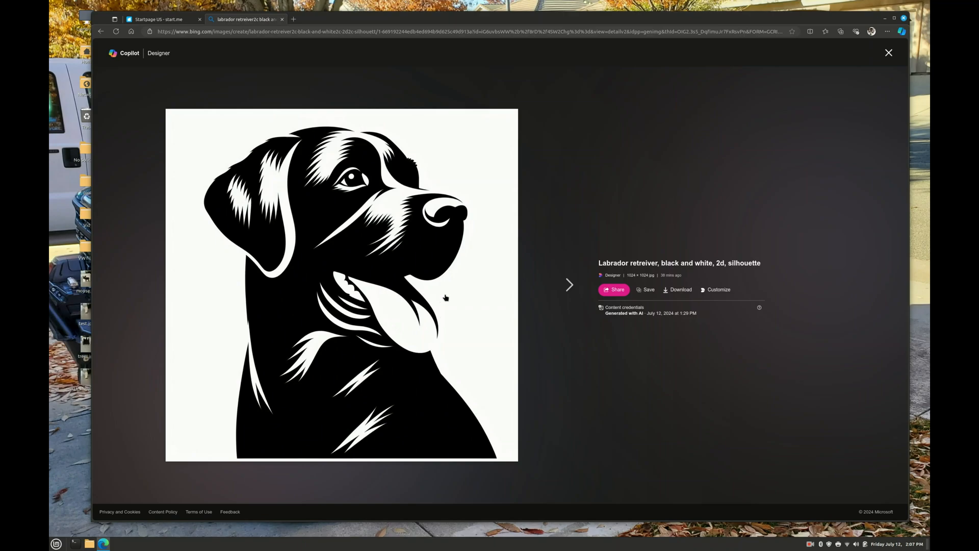
pyautogui.moveTo(889, 53)
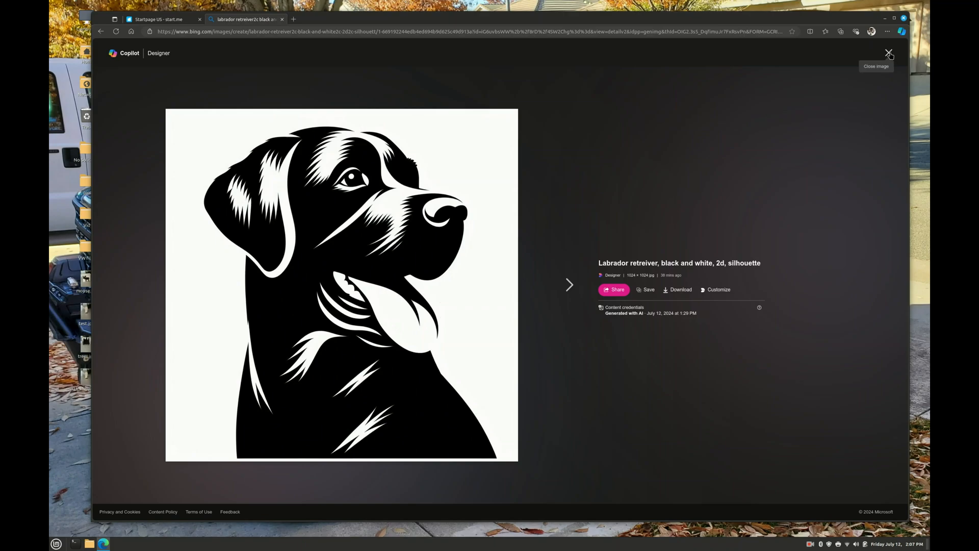
pyautogui.click(889, 53)
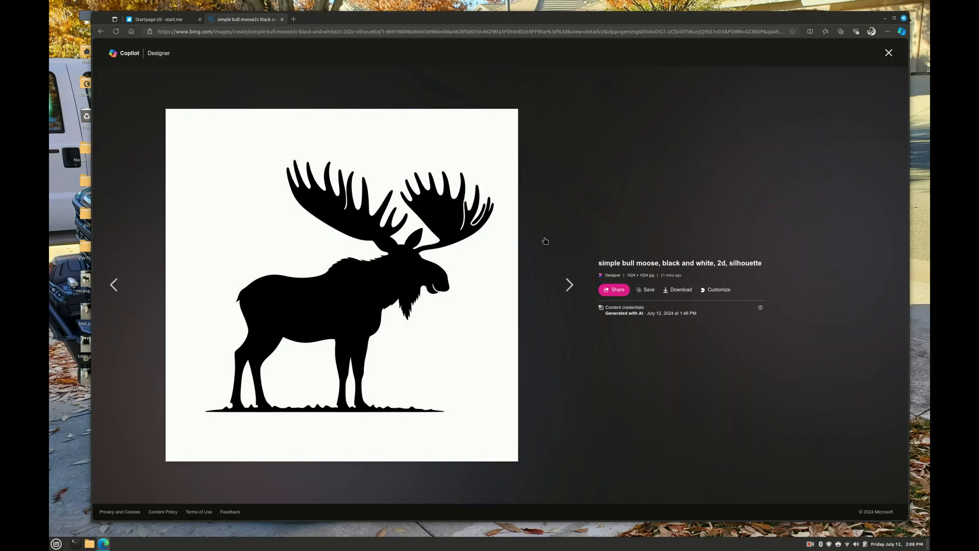
pyautogui.click(568, 285)
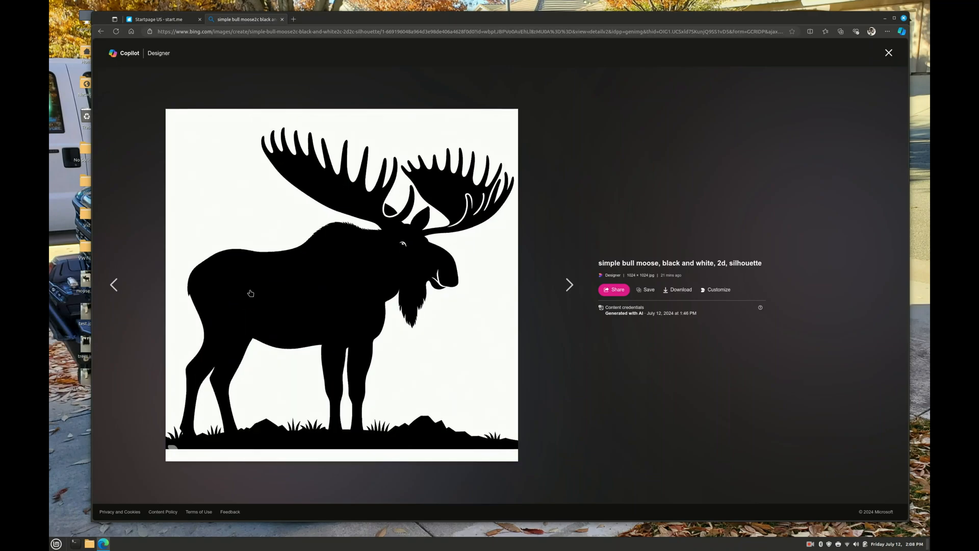
pyautogui.click(569, 284)
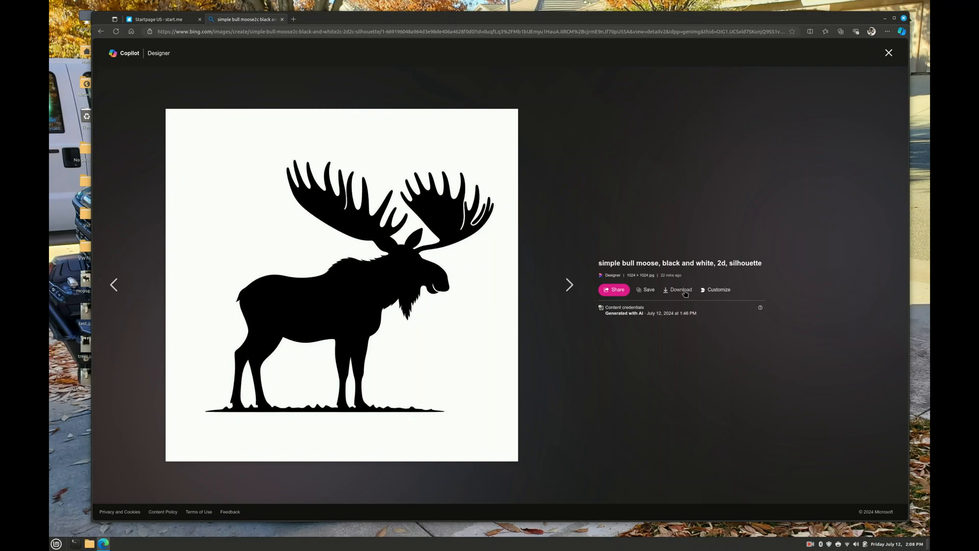
pyautogui.click(678, 289)
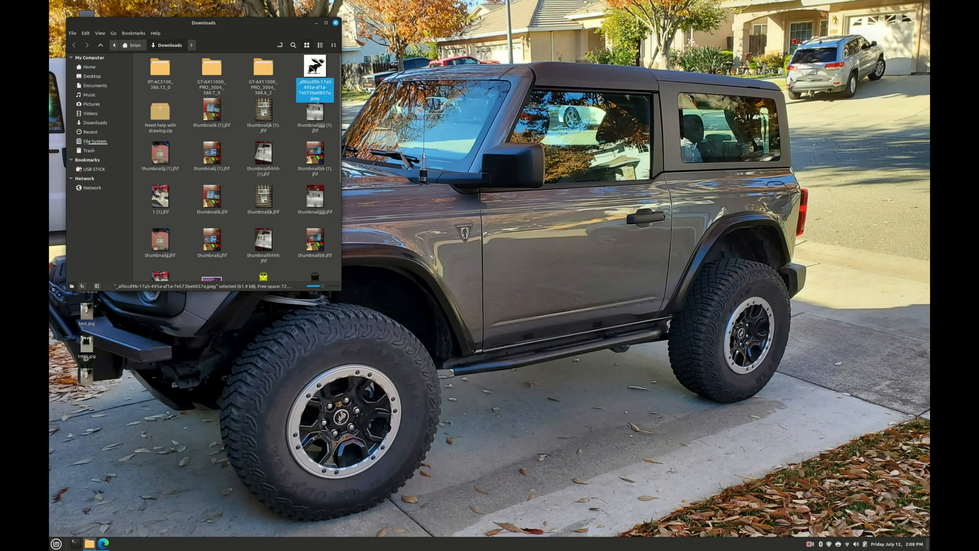
# Step: Drag the moose JPEG from Downloads onto the desktop
pyautogui.click(175, 404)
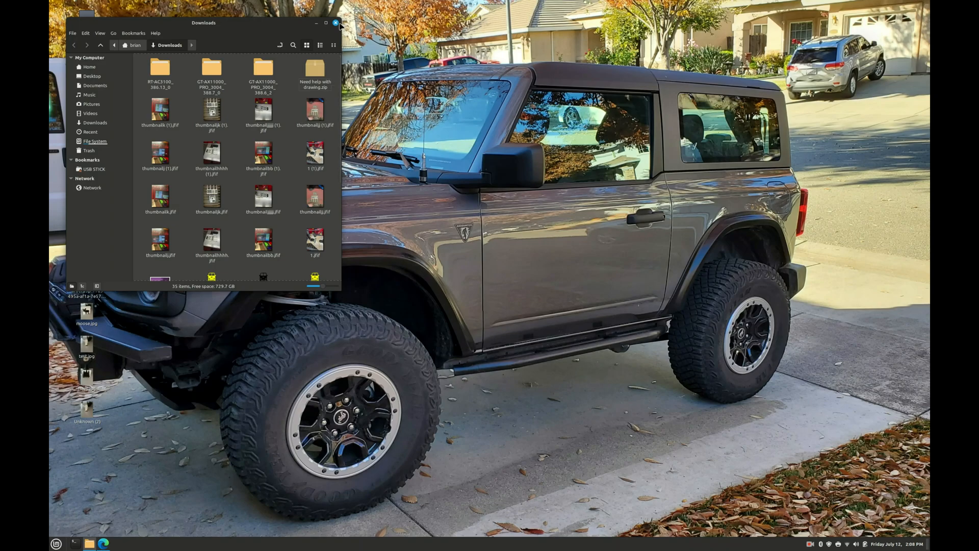
pyautogui.click(336, 23)
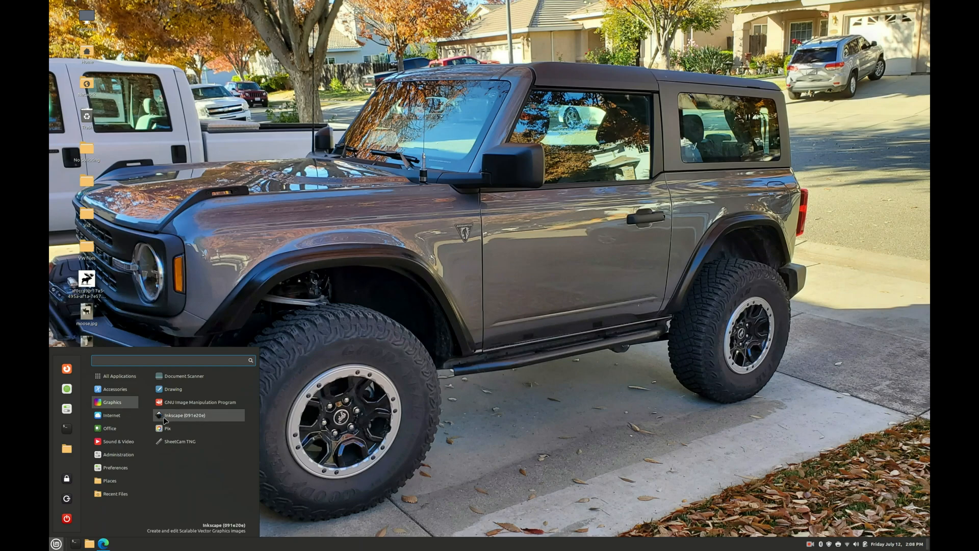
# Step: Launch Inkscape and set the new document's page to US Letter in inches
pyautogui.click(189, 415)
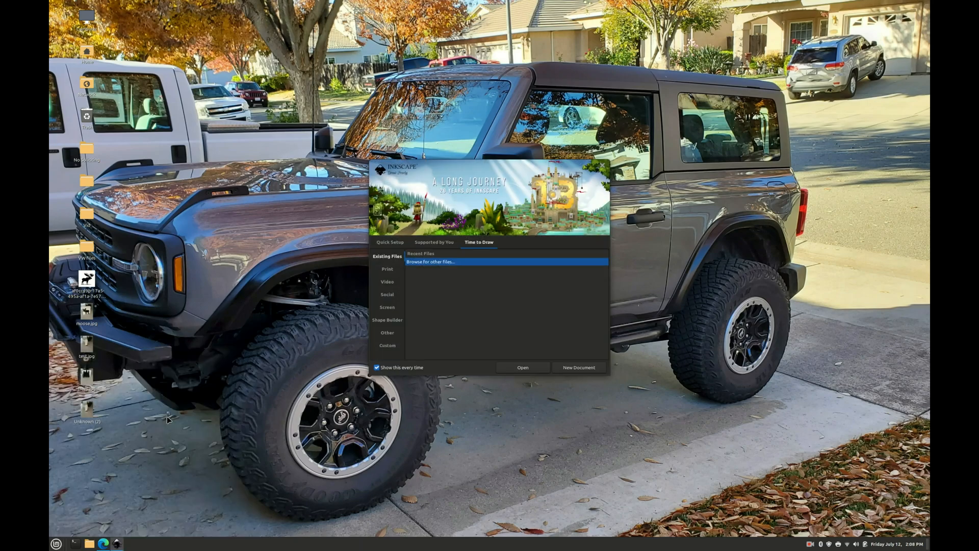
pyautogui.moveTo(460, 436)
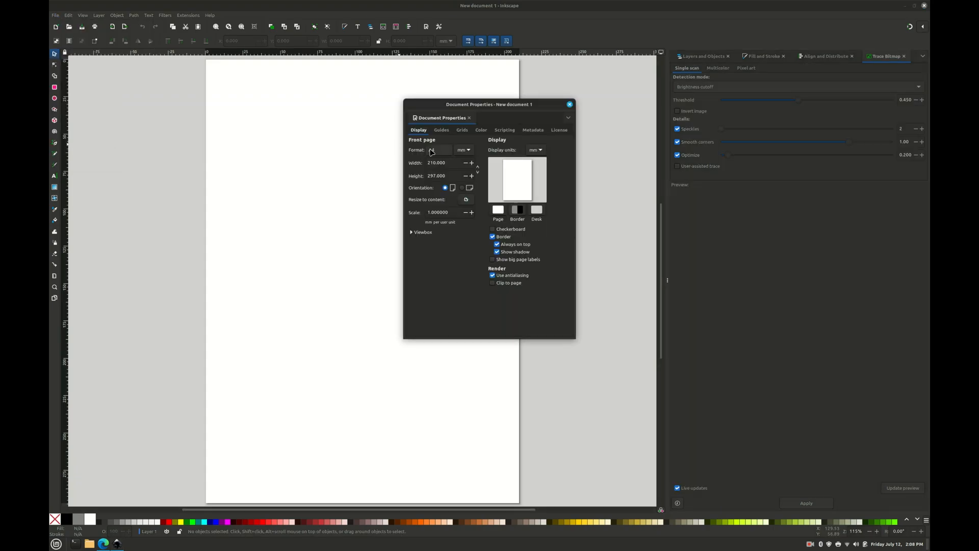
pyautogui.click(464, 150)
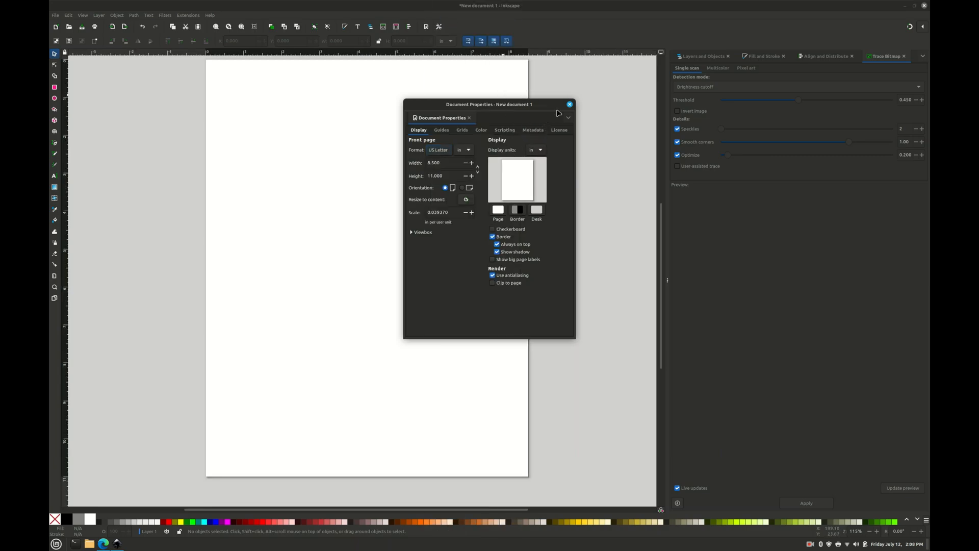
pyautogui.click(568, 104)
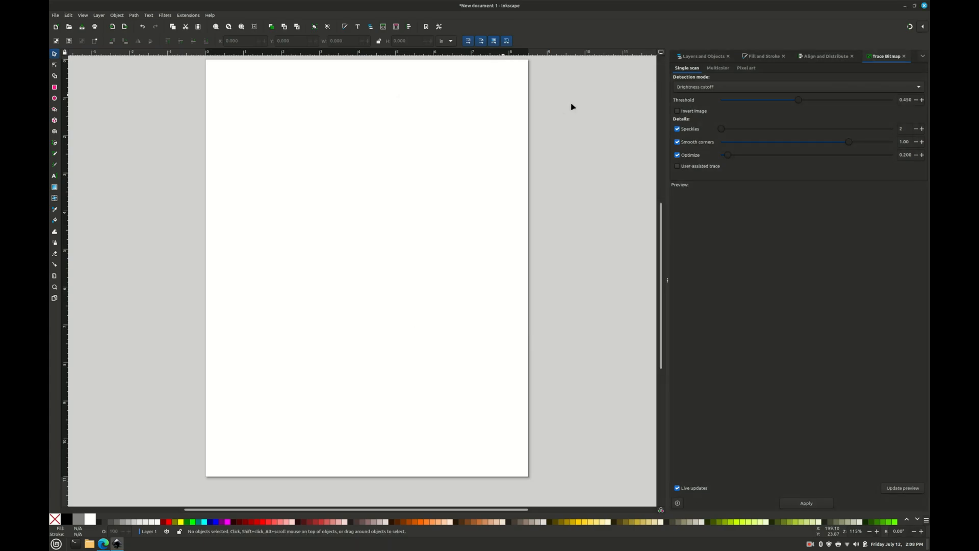
pyautogui.moveTo(174, 133)
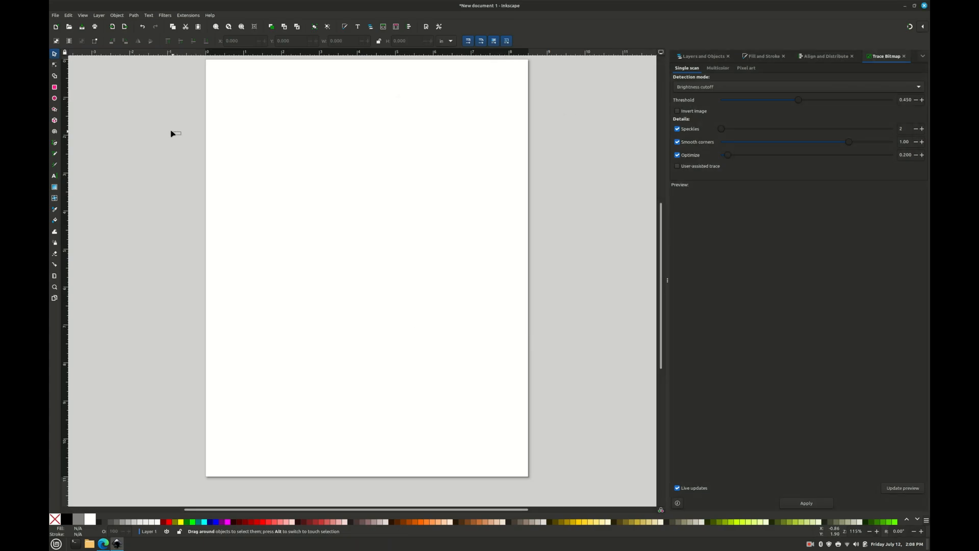
# Step: Import the moose JPEG from the Desktop onto the Inkscape page
pyautogui.click(55, 15)
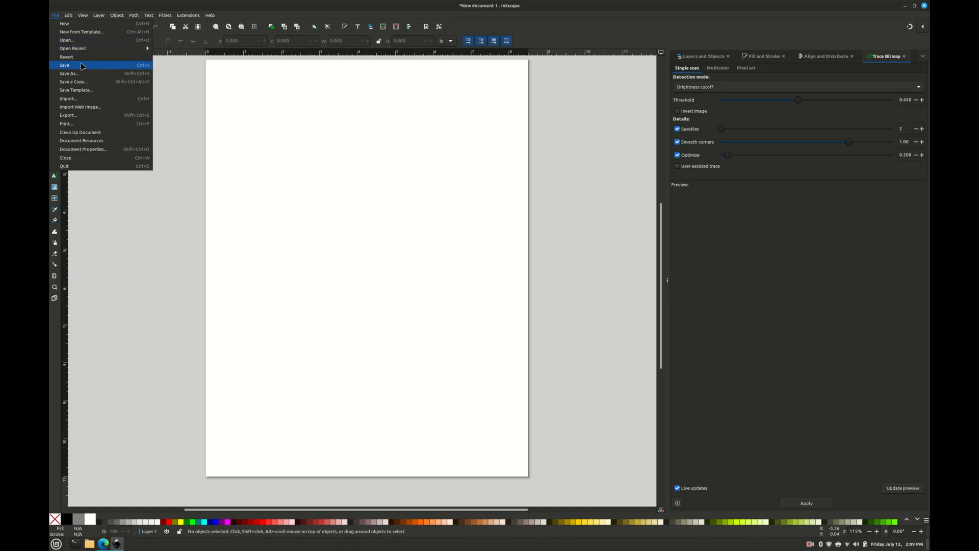
pyautogui.click(67, 98)
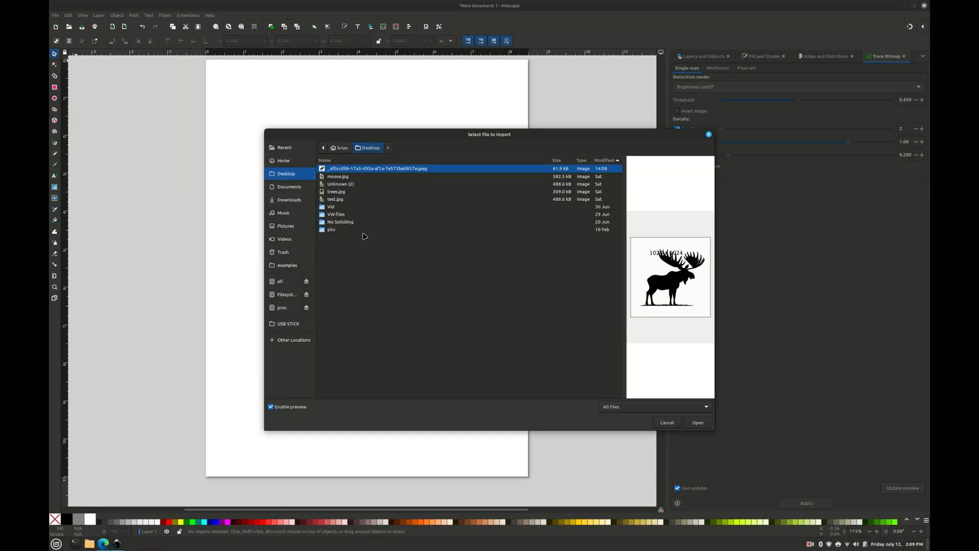
pyautogui.click(331, 229)
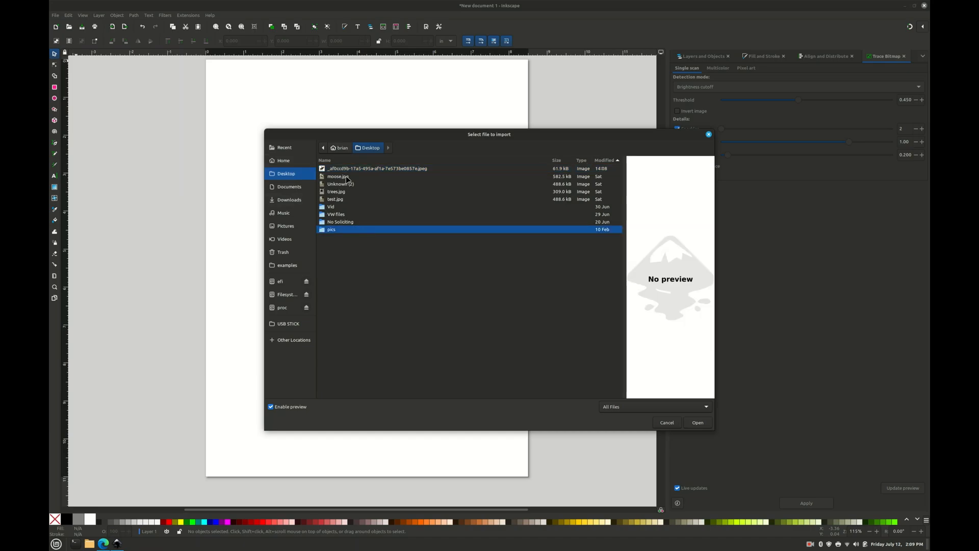
pyautogui.click(377, 168)
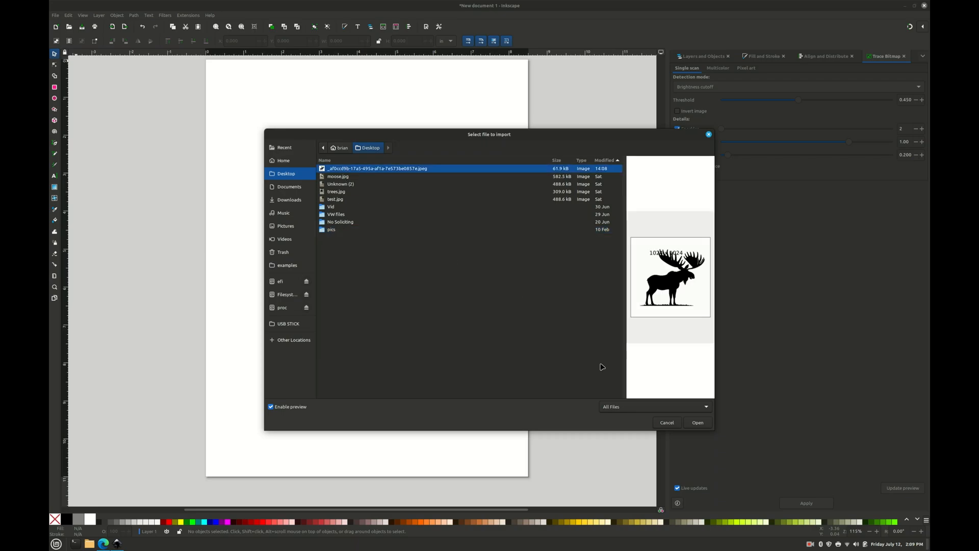
pyautogui.click(697, 423)
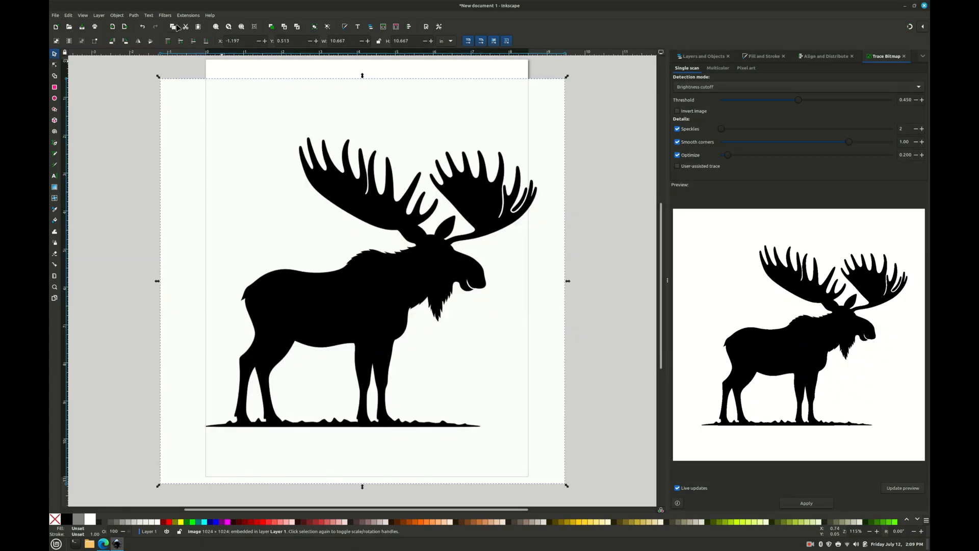
pyautogui.click(133, 15)
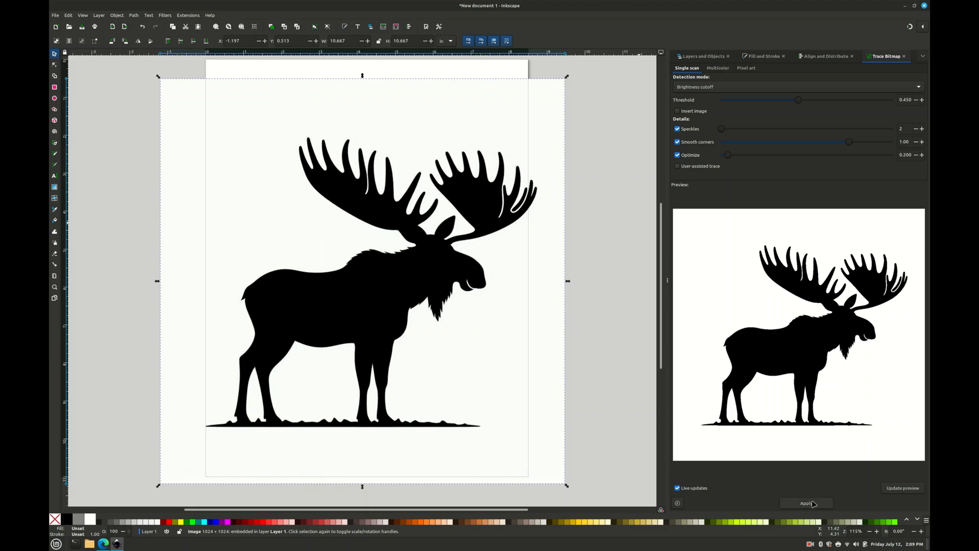
# Step: Trace the moose bitmap into a black vector path and show its nodes
pyautogui.click(806, 503)
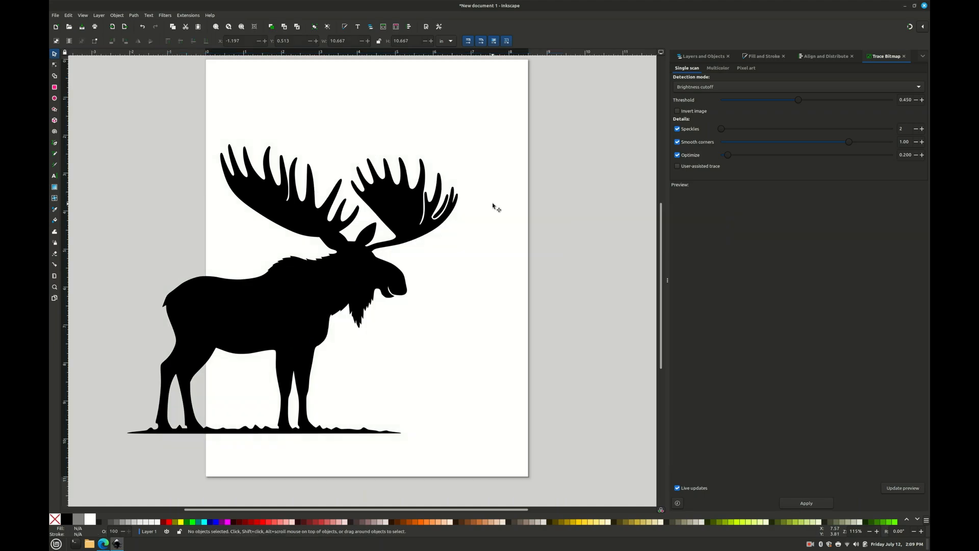
pyautogui.moveTo(439, 232)
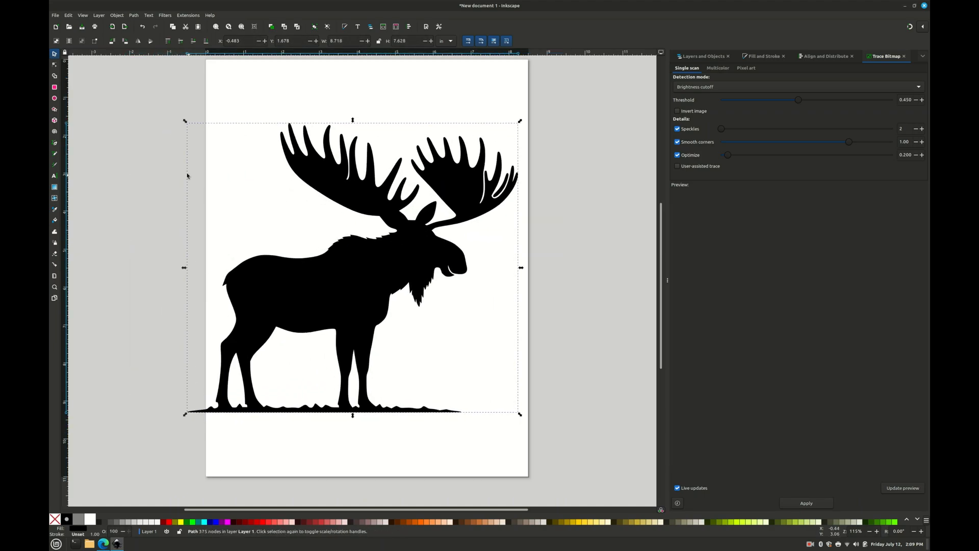
pyautogui.click(54, 64)
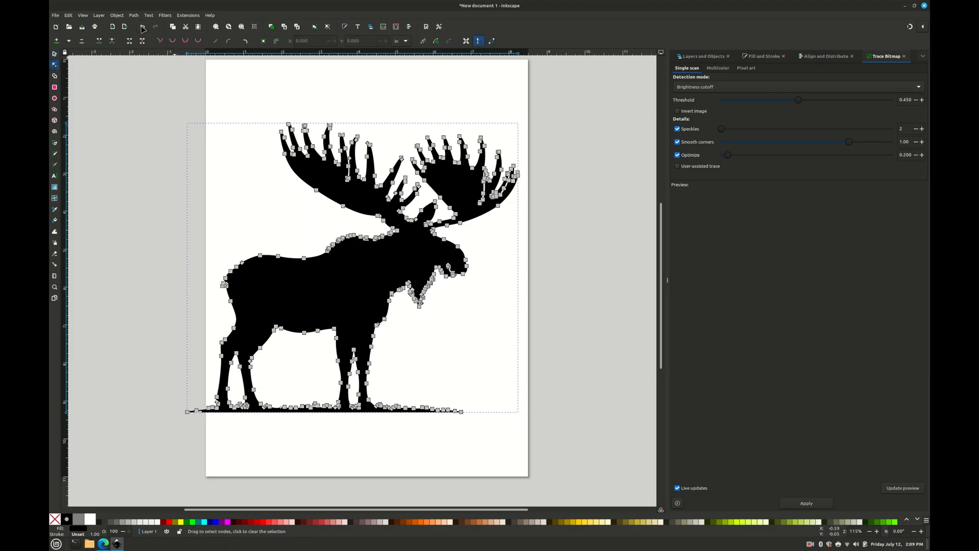
# Step: Apply Path > Simplify to the traced moose outline and inspect the reduced nodes
pyautogui.click(133, 15)
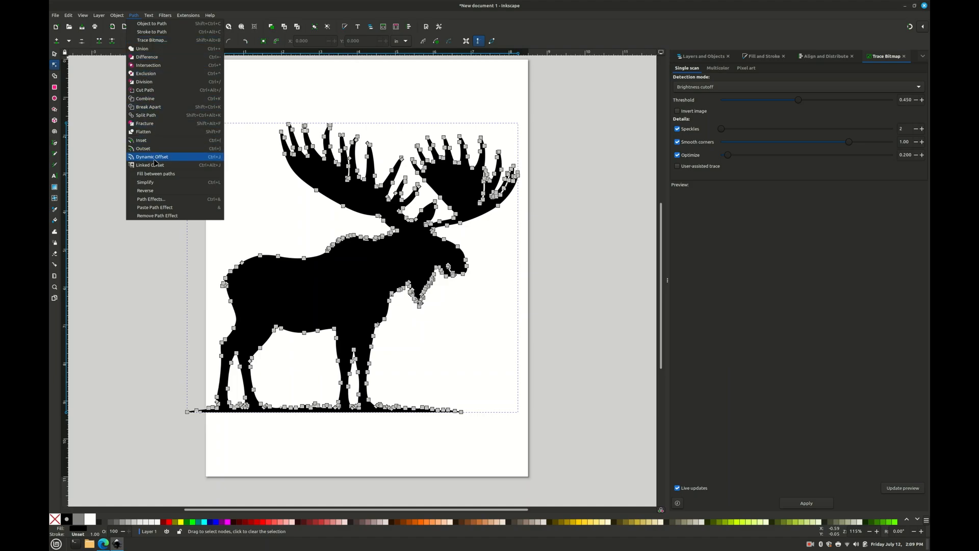
pyautogui.click(145, 182)
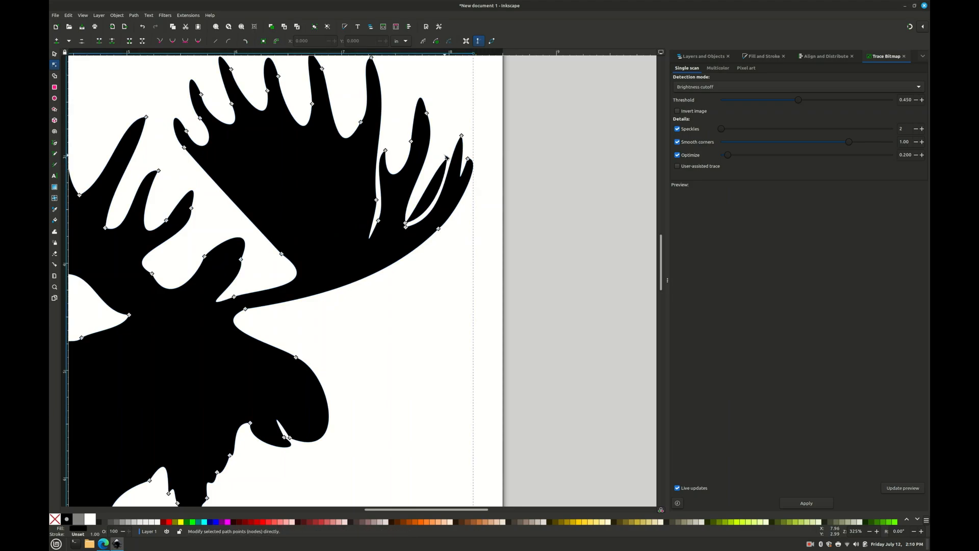
pyautogui.click(445, 158)
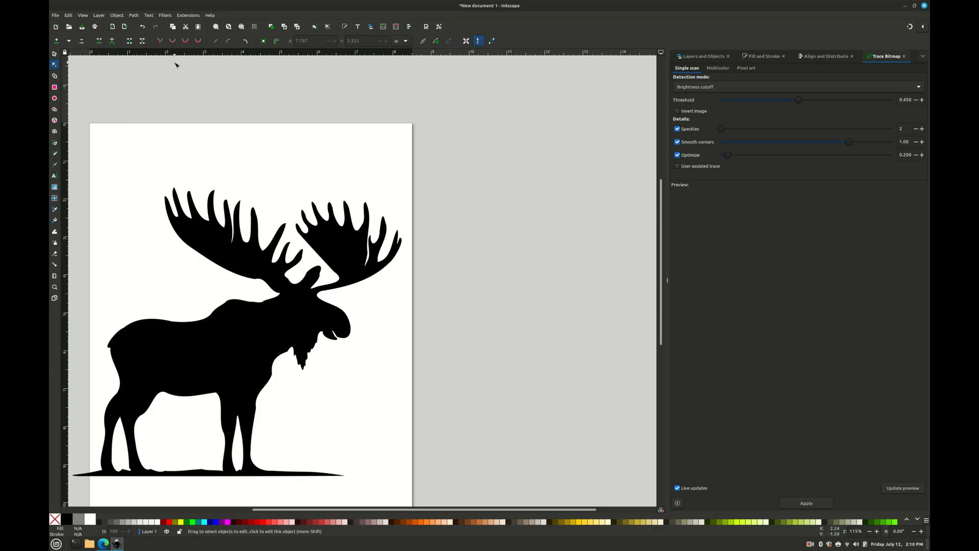
pyautogui.click(55, 15)
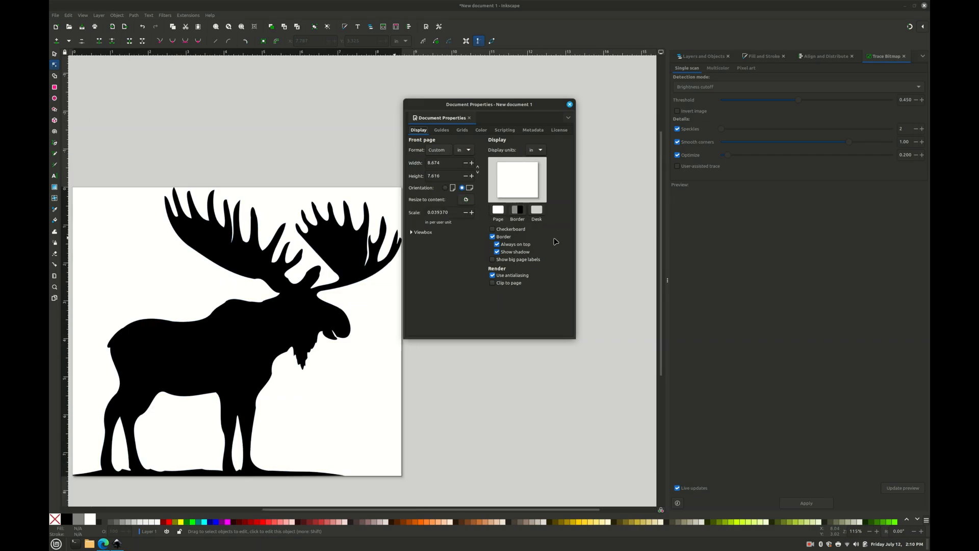
# Step: Close Document Properties and scroll right to view the moose on the resized page
pyautogui.click(568, 103)
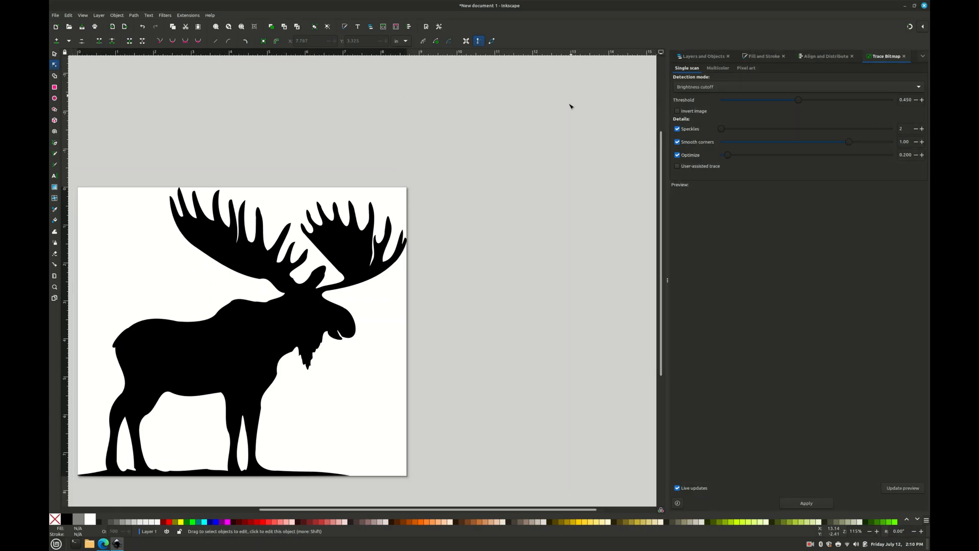
pyautogui.hscroll(3)
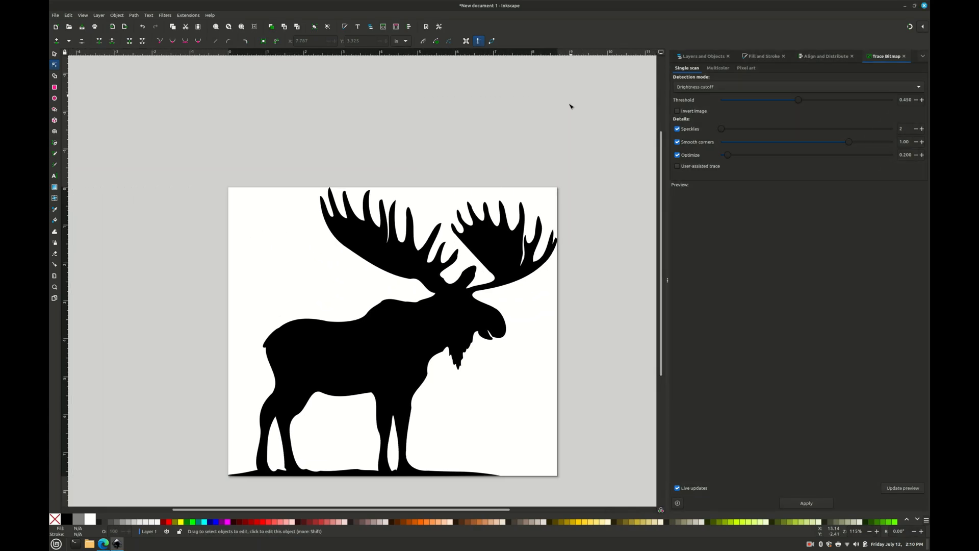